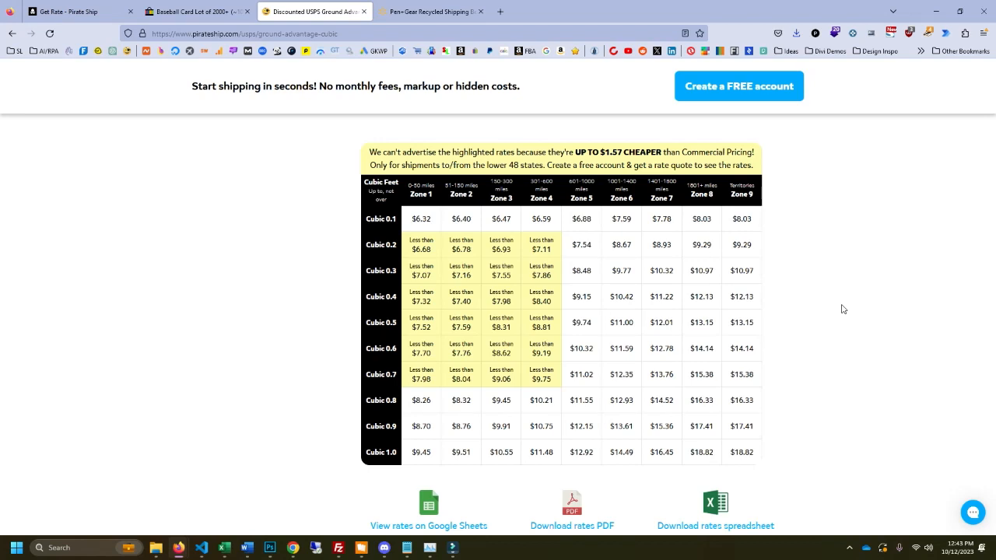
{"action": "mouse_move", "coordinate": [392, 264]}
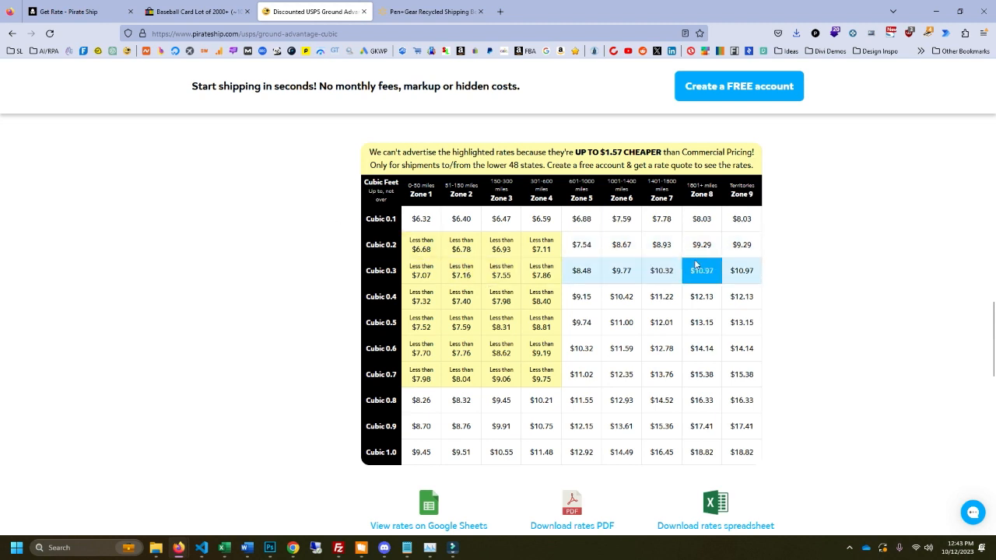
{"action": "mouse_move", "coordinate": [719, 277]}
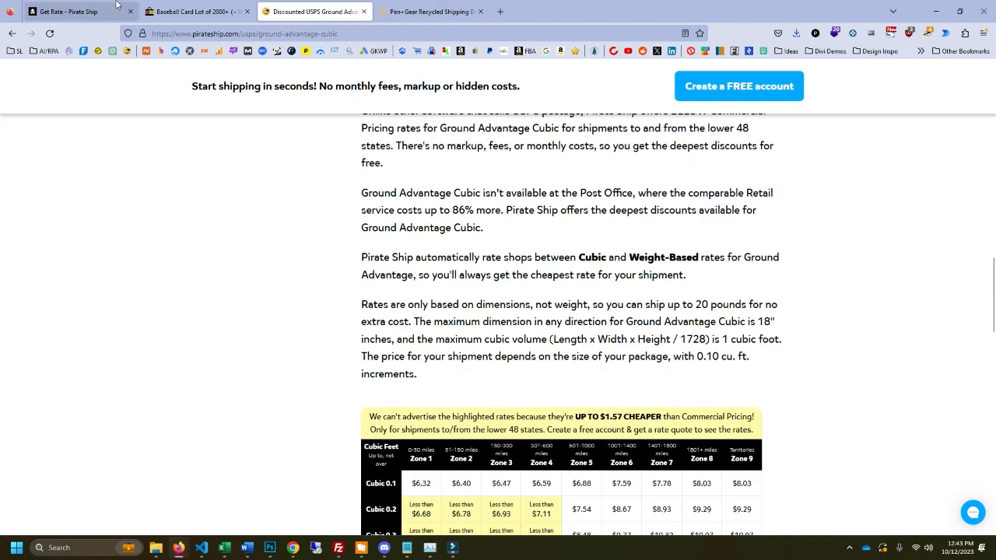
- View the eBay baseball card lot, then the Walmart 11 x 7.5 x 5.5 in recycled shipping box listing
{"action": "left_click", "coordinate": [190, 11]}
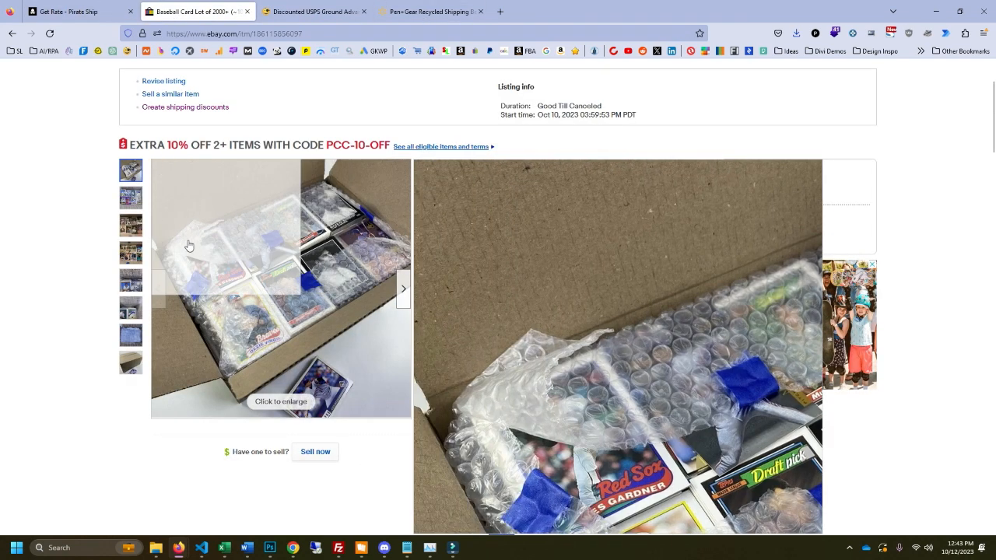
{"action": "mouse_move", "coordinate": [205, 234]}
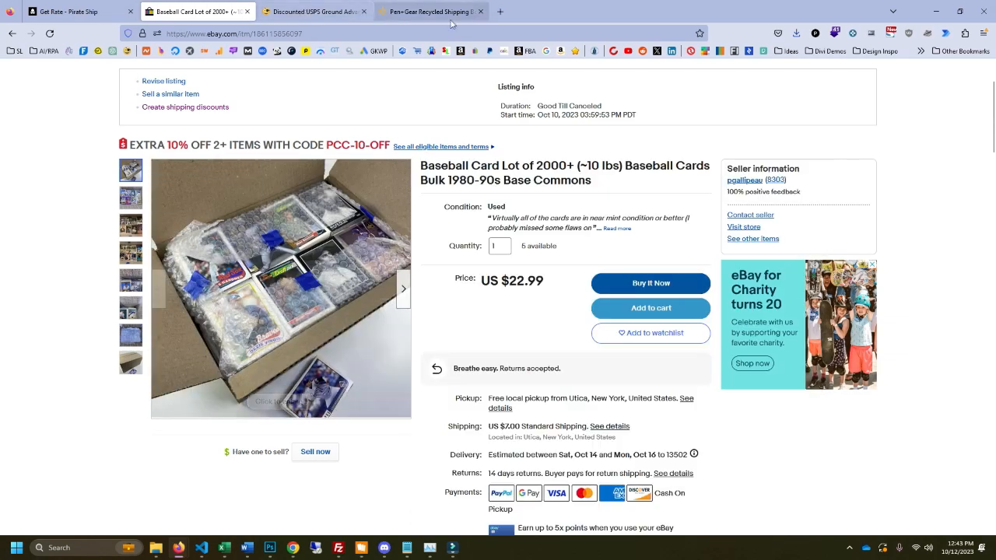
{"action": "left_click", "coordinate": [439, 11]}
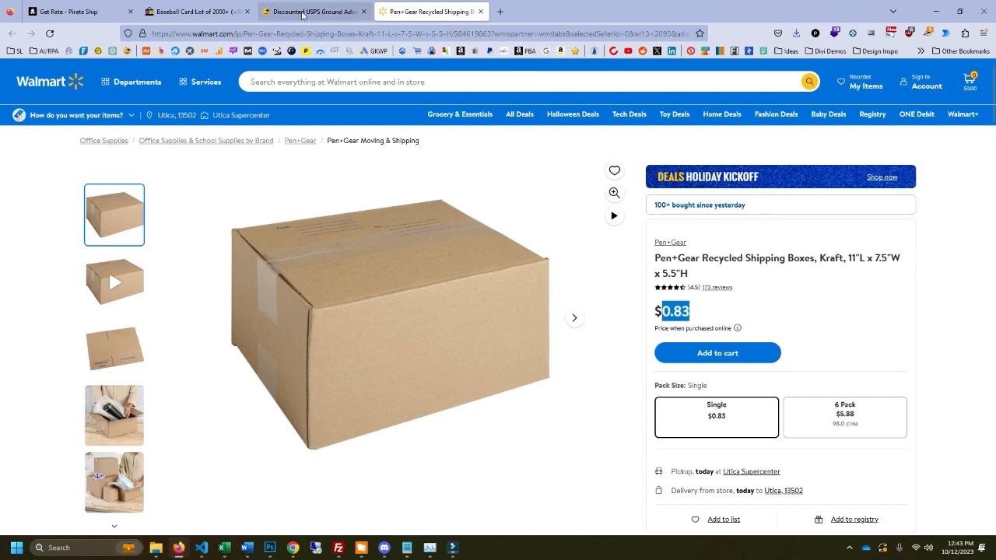
- Review the Ground Advantage Cubic tier table and request rates for the 11 x 7.5 x 5.5 in, 12 lb box
{"action": "left_click", "coordinate": [307, 11]}
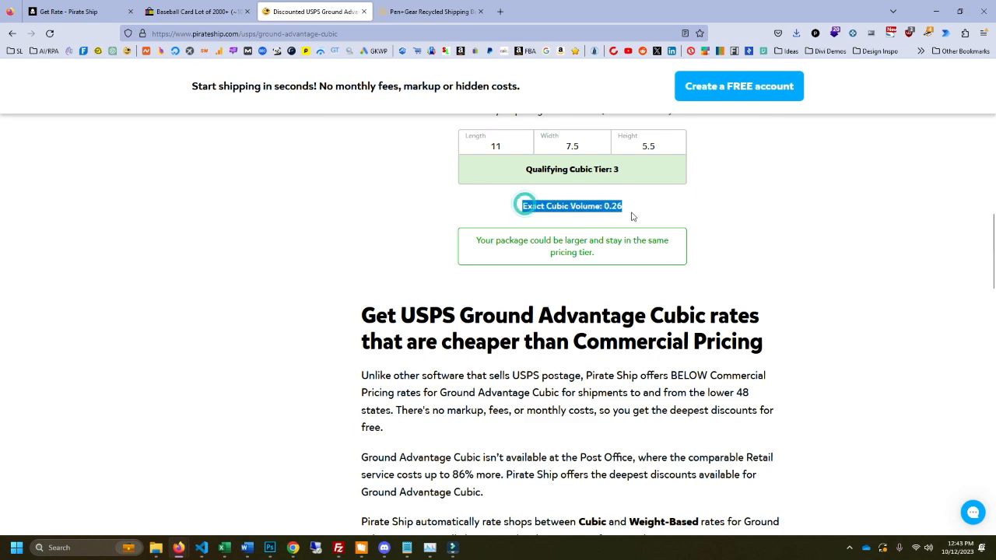
{"action": "scroll", "scroll_direction": "down", "scroll_amount": 3}
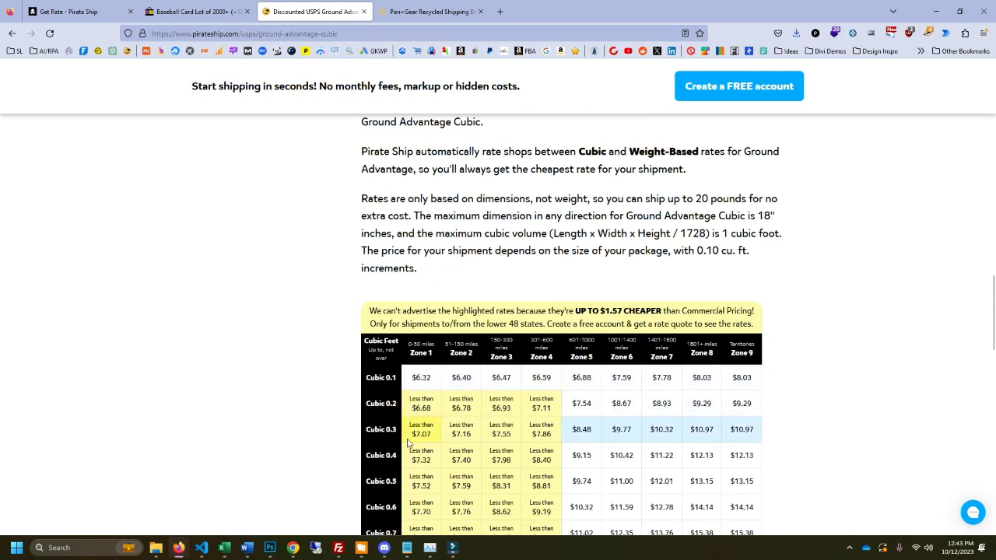
{"action": "left_click_drag", "start_coordinate": [408, 430], "coordinate": [762, 434]}
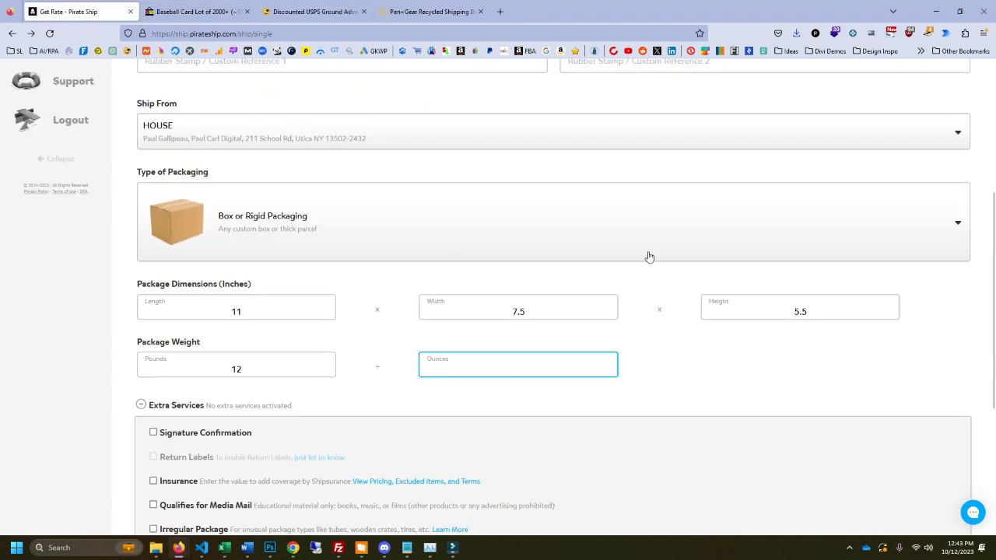
{"action": "scroll", "scroll_direction": "down", "scroll_amount": 3}
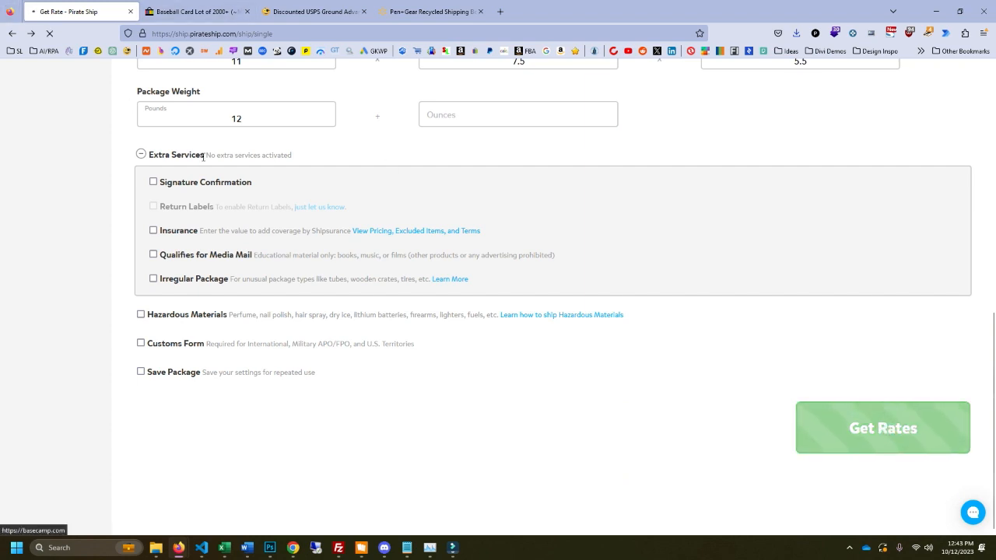
{"action": "left_click", "coordinate": [883, 428]}
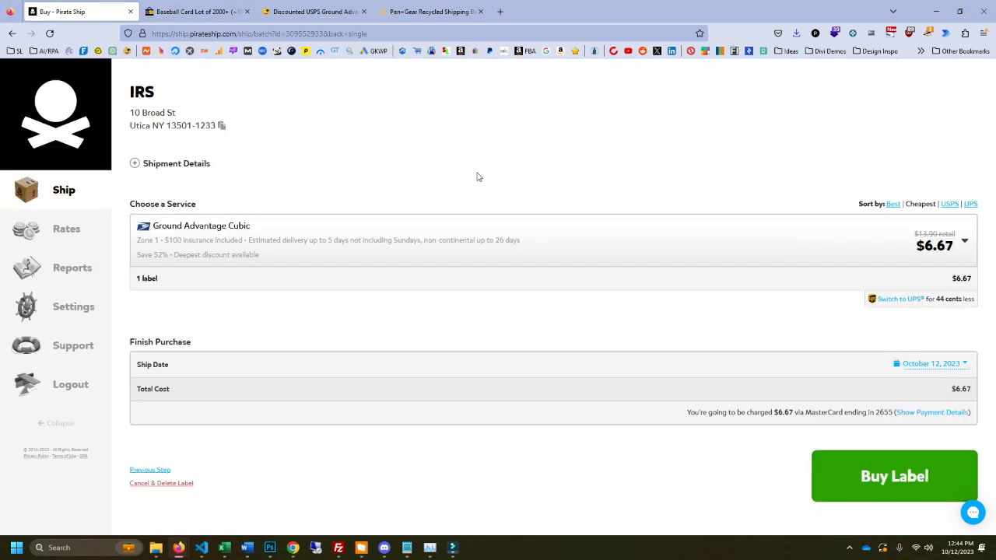
{"action": "mouse_move", "coordinate": [794, 227]}
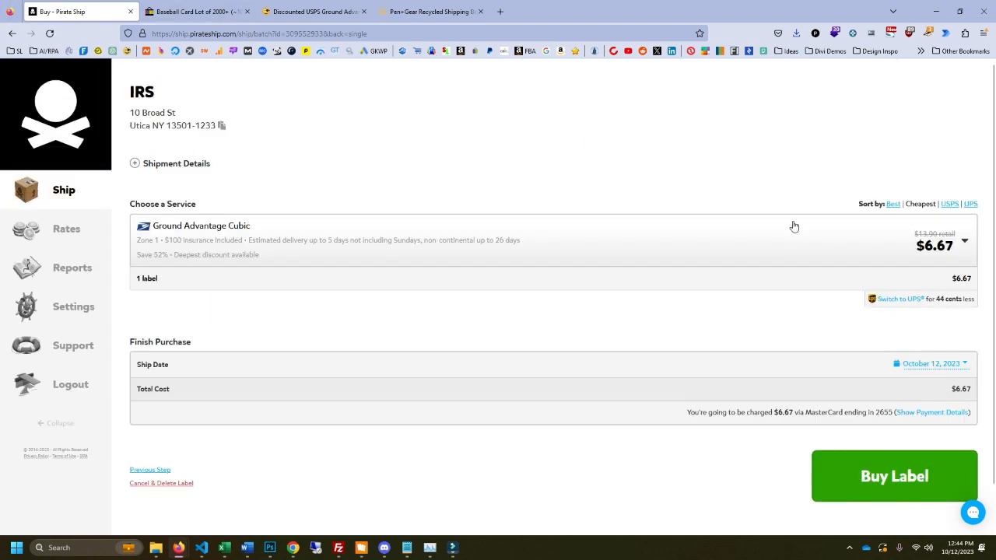
{"action": "mouse_move", "coordinate": [946, 266]}
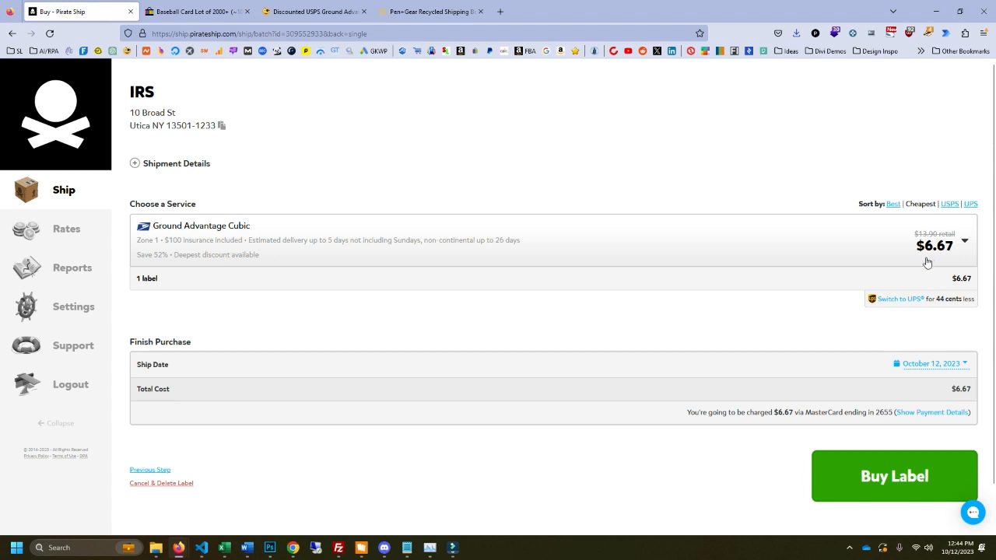
{"action": "mouse_move", "coordinate": [613, 170]}
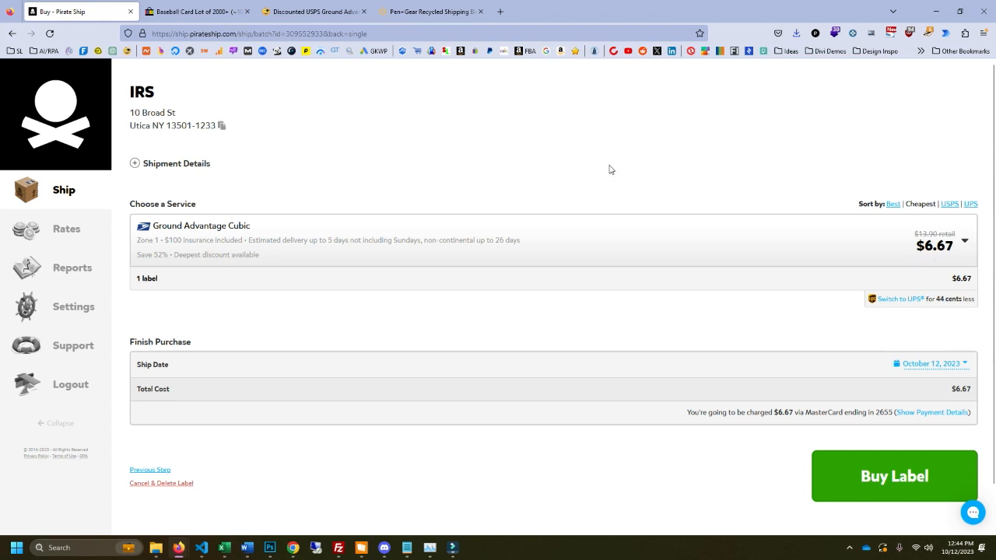
- Revisit the eBay baseball card lot listing, then return to the Pirate Ship page
{"action": "left_click", "coordinate": [196, 12]}
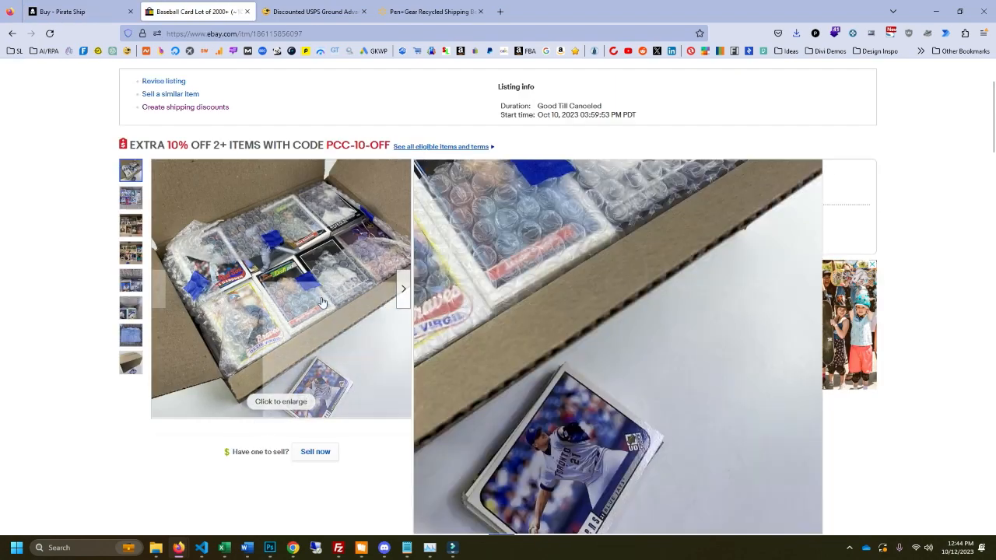
{"action": "left_click", "coordinate": [311, 11]}
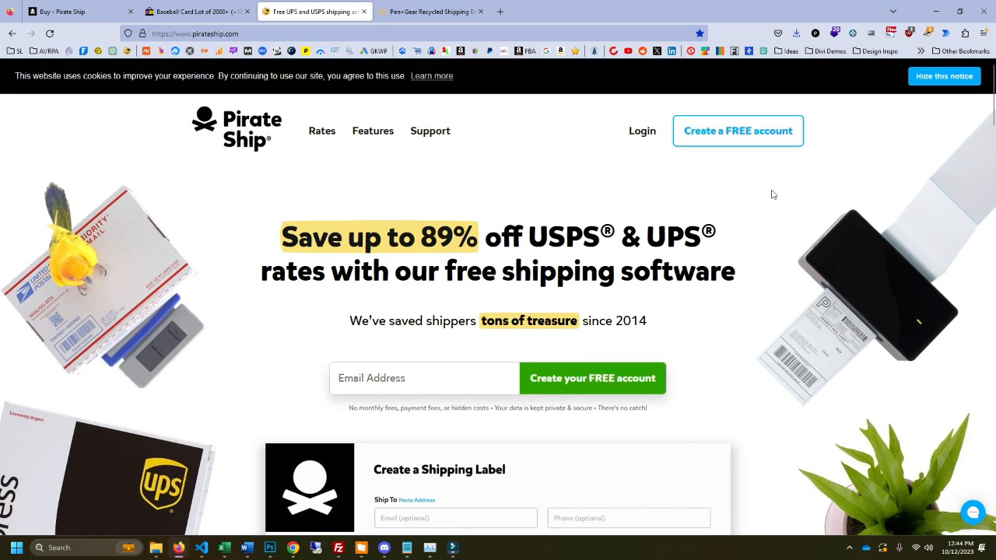
{"action": "mouse_move", "coordinate": [247, 128]}
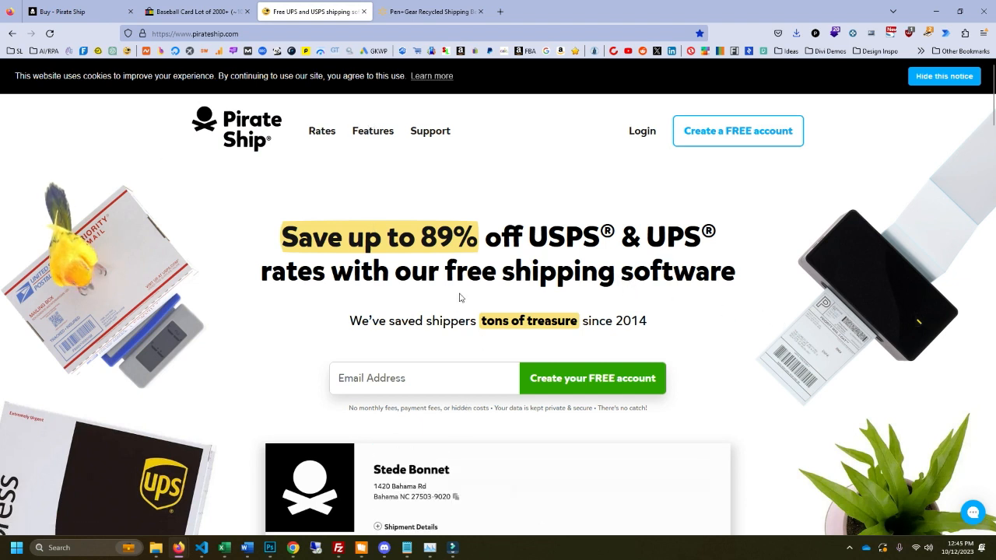
{"action": "mouse_move", "coordinate": [390, 13]}
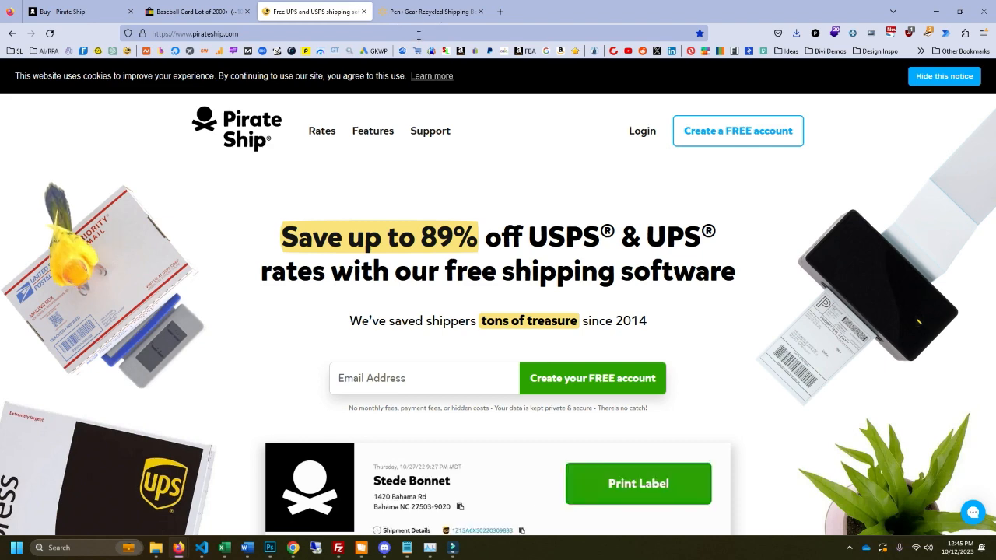
- Return to the Walmart $0.83 Pen+Gear 11 x 7.5 x 5.5 in shipping box listing
{"action": "left_click", "coordinate": [439, 11]}
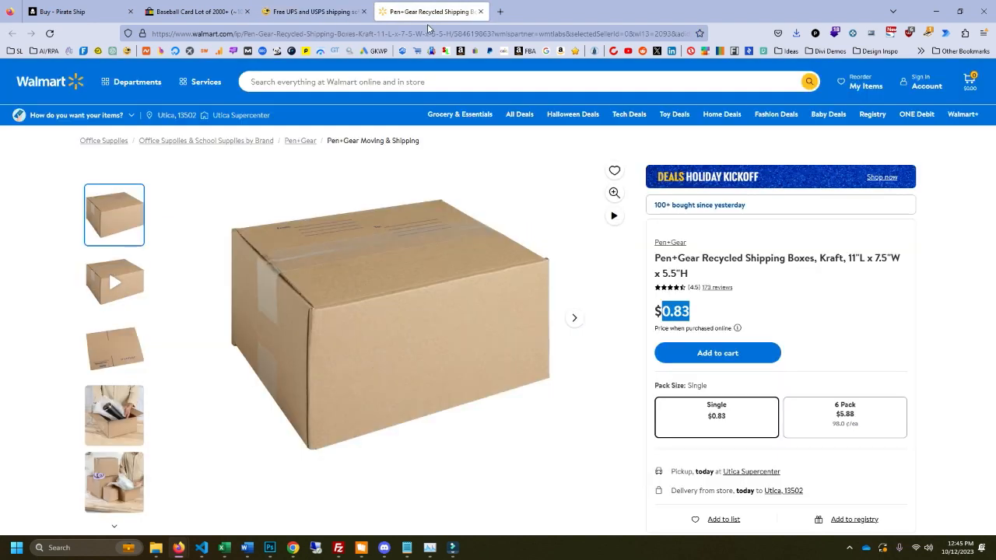